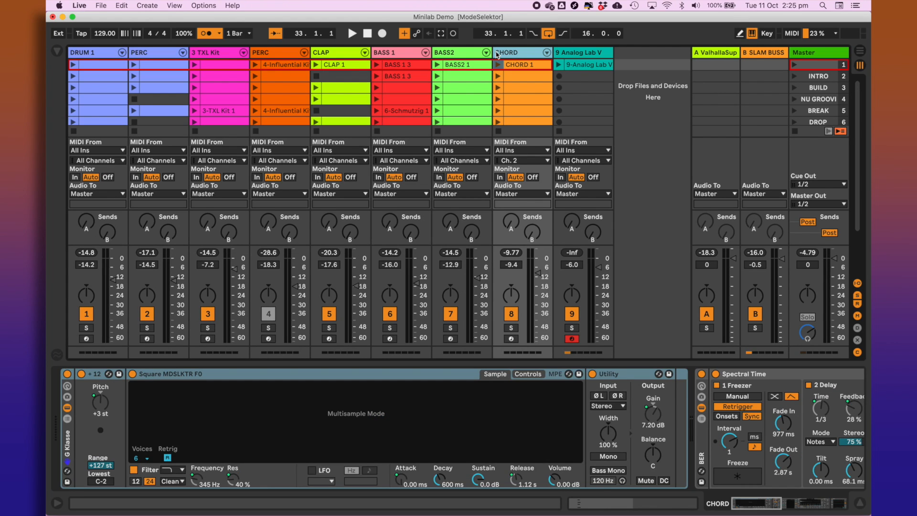
Step: Open the Analog Lab V plugin window on the Liked Presets list with Abrasive Softness loaded
click(591, 53)
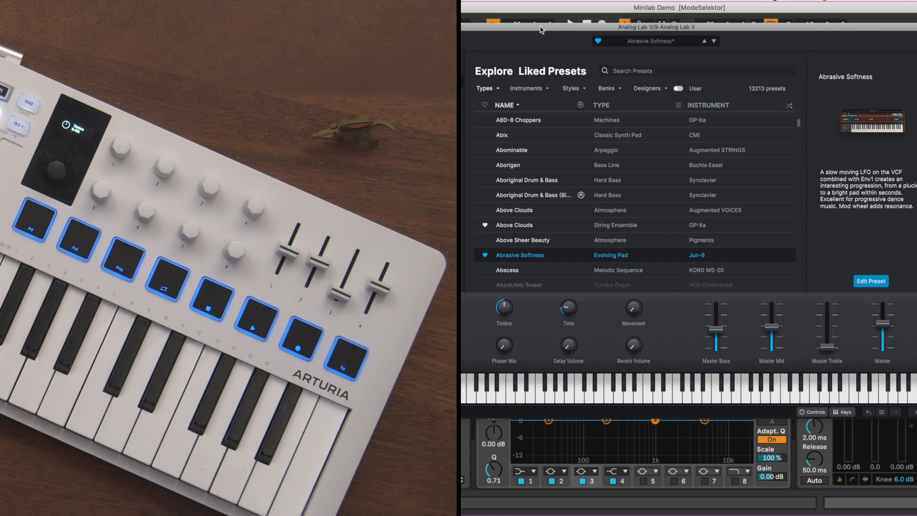
Step: Scroll the preset list, then show the Types filter with Bass, Keys, Lead, Pad categories
scroll(down, 3)
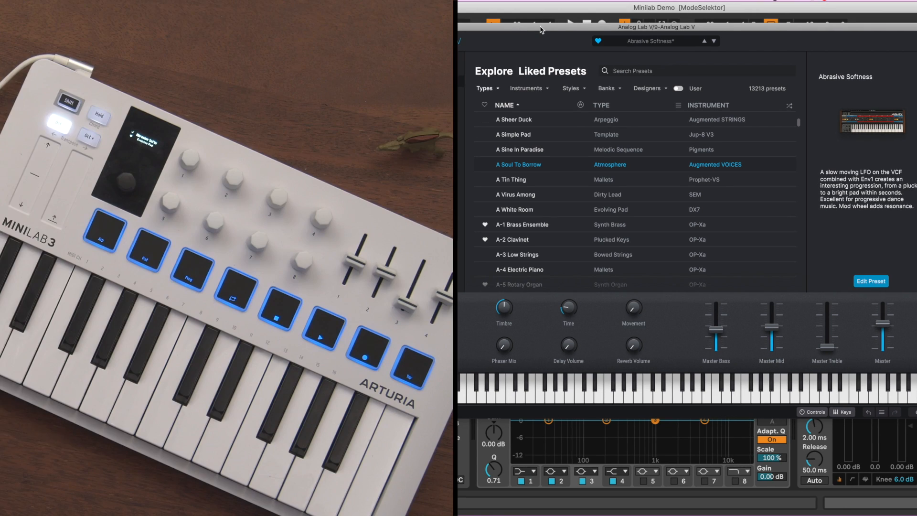
click(485, 88)
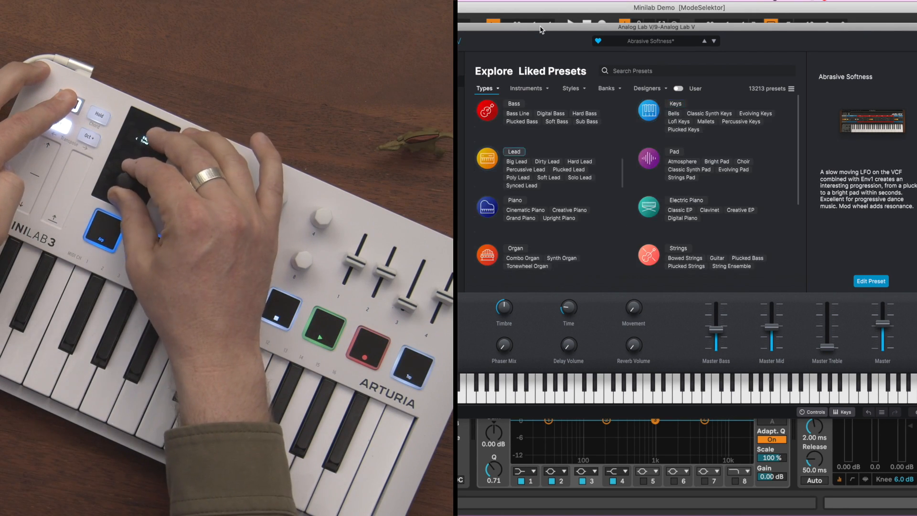